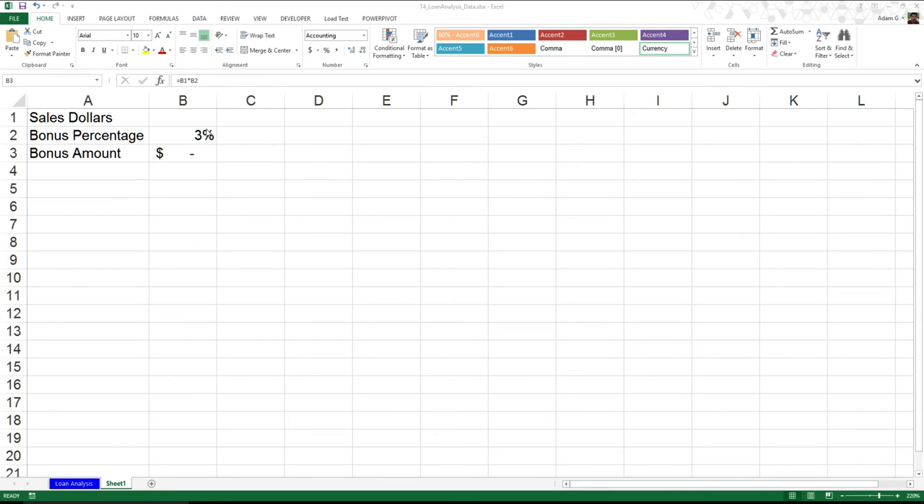
mouse_move(182, 146)
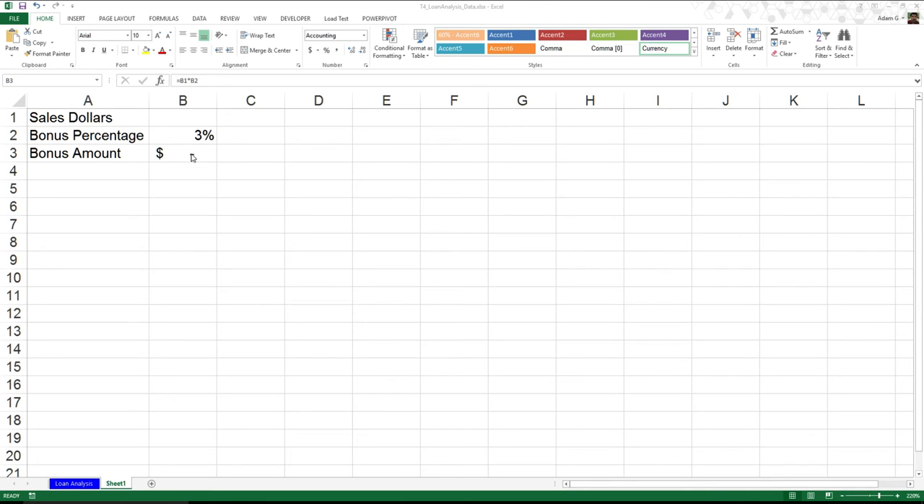
Enter the target bonus 2500 in cell C3, then reselect C3
left_click(250, 152)
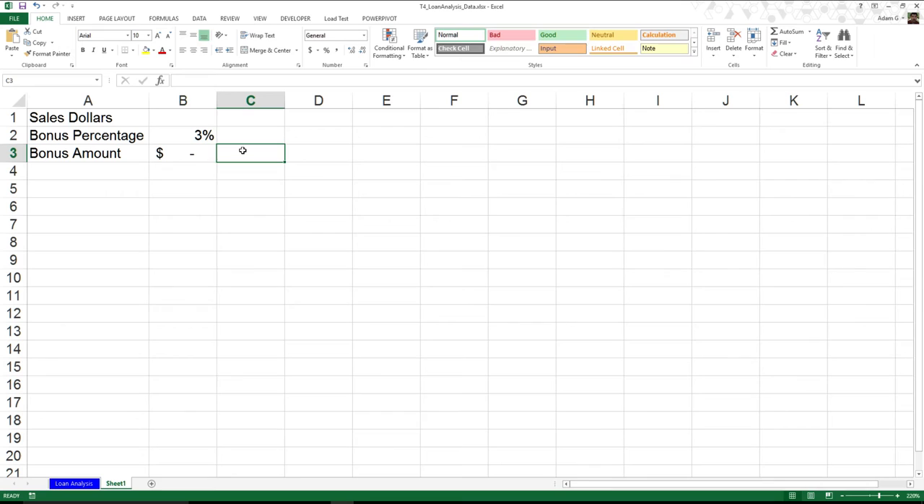
type("2500")
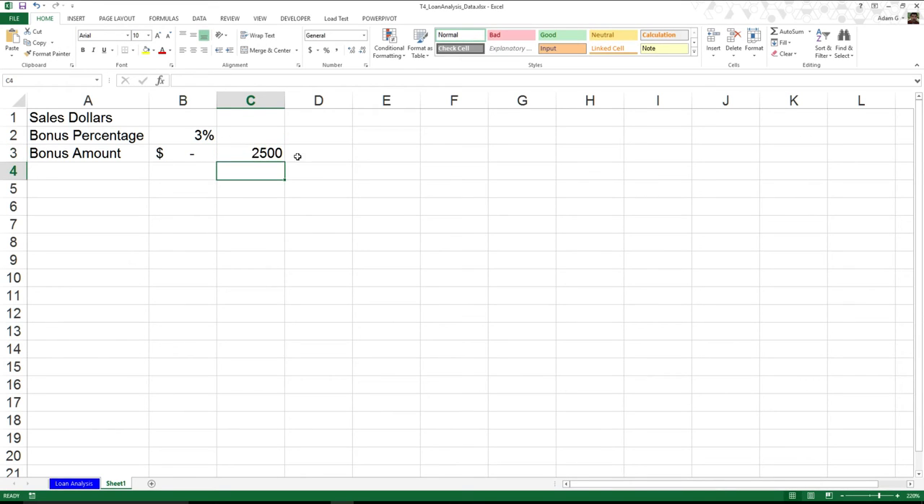
left_click(250, 152)
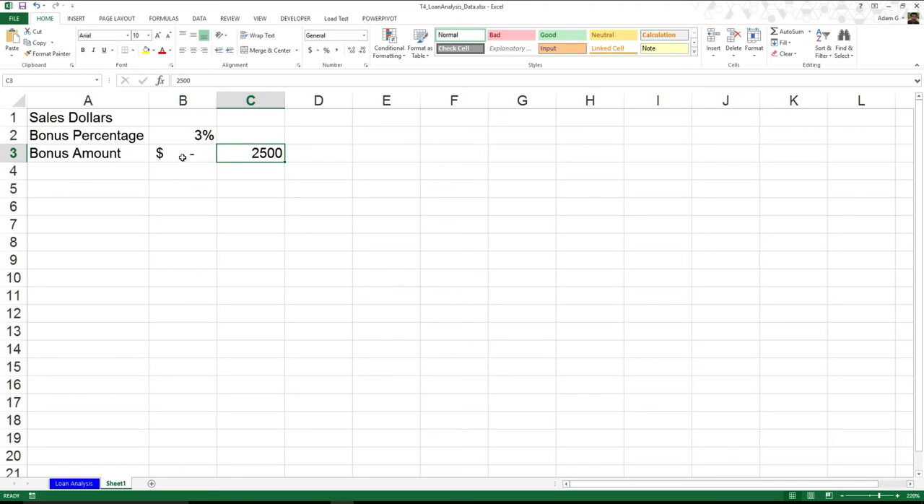
Try Sales Dollars values 100, 25,000 and 15,000 in B1, then select it to clear
left_click(182, 117)
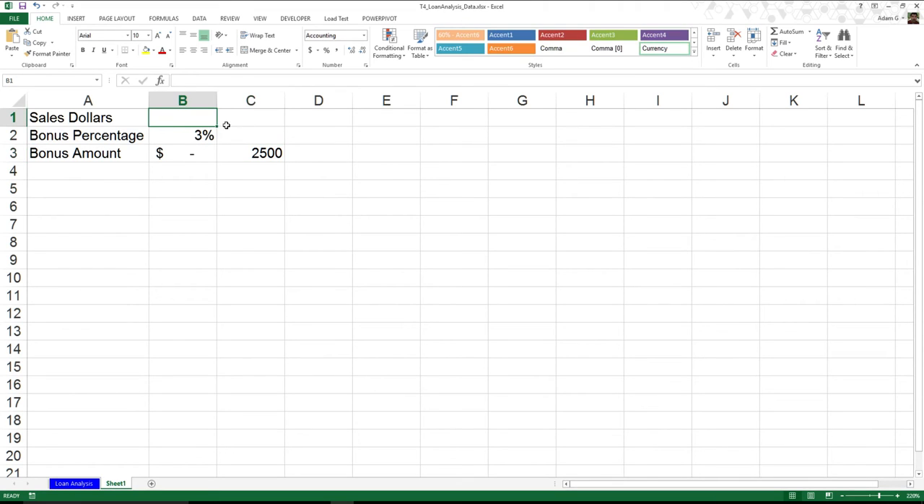
type("1000")
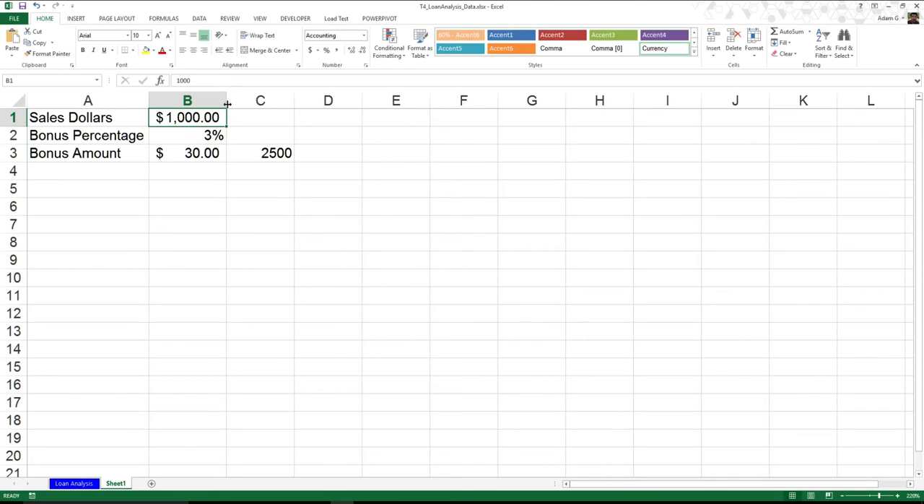
type("25000")
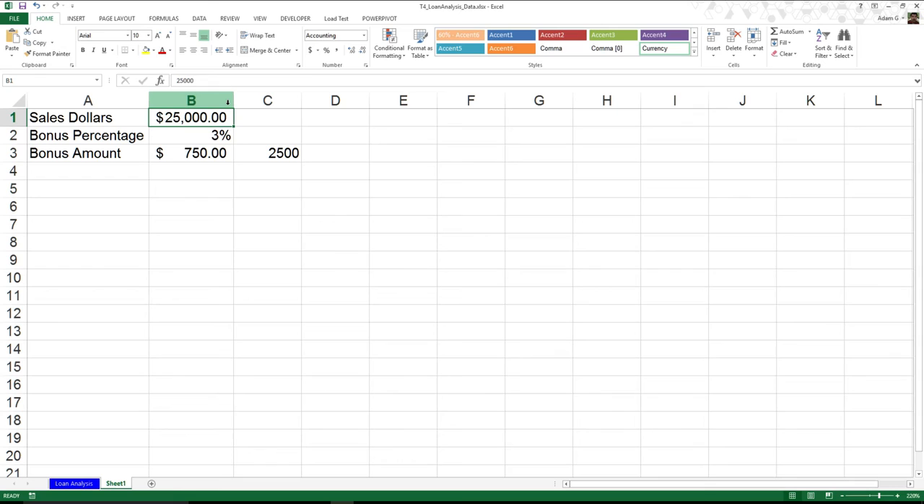
type("15000.")
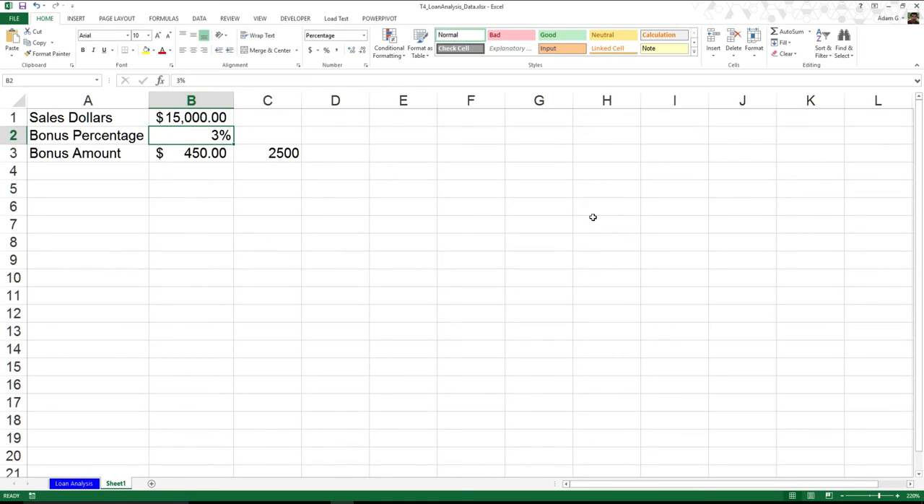
left_click(267, 153)
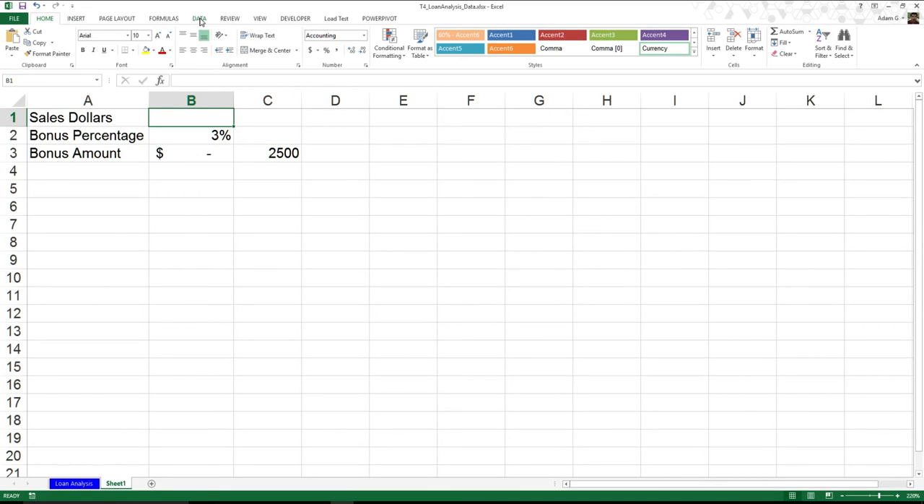
Switch to the DATA tab, try Sales Dollars 50, 50,000 and 60,000 in B1, then delete it
left_click(199, 18)
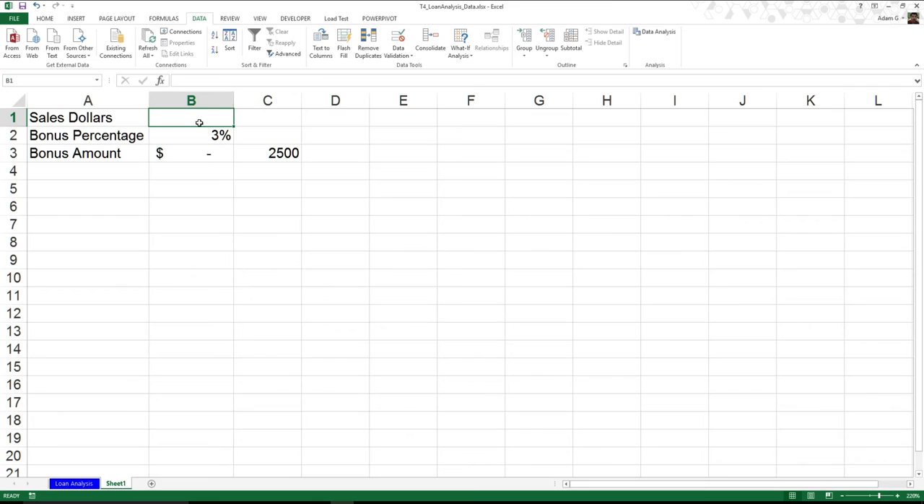
mouse_move(210, 153)
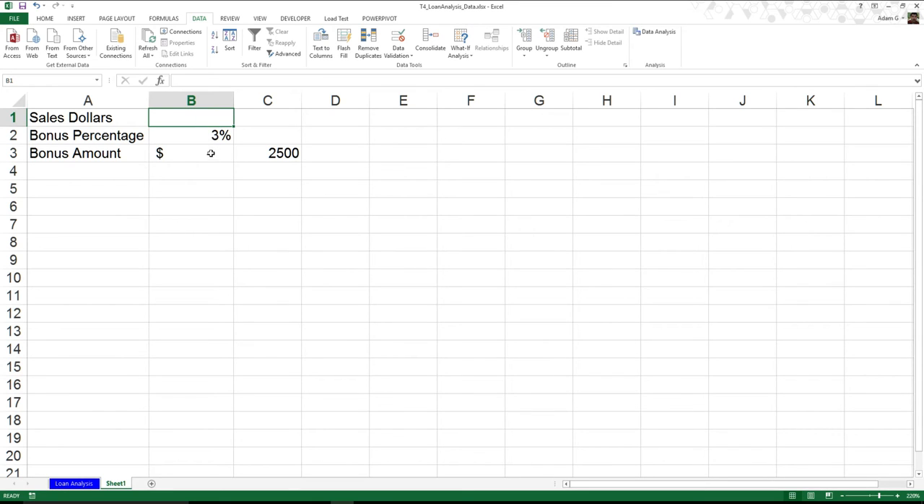
left_click(191, 135)
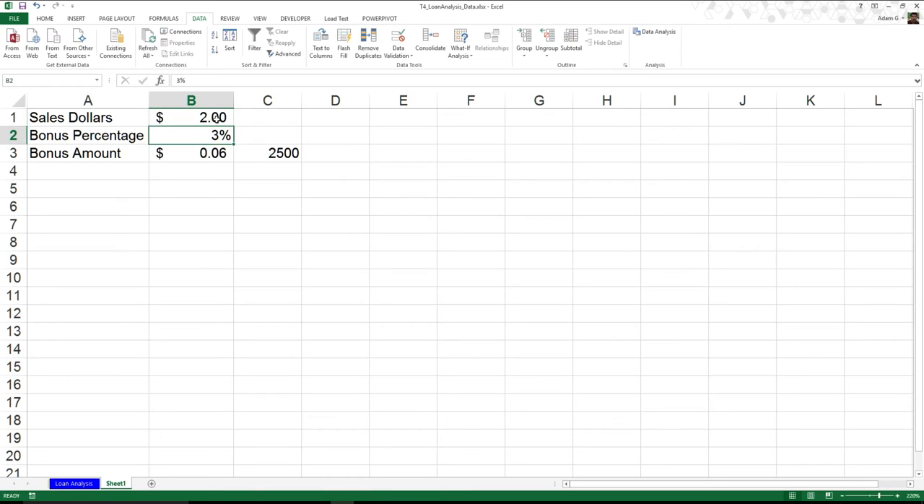
type("50")
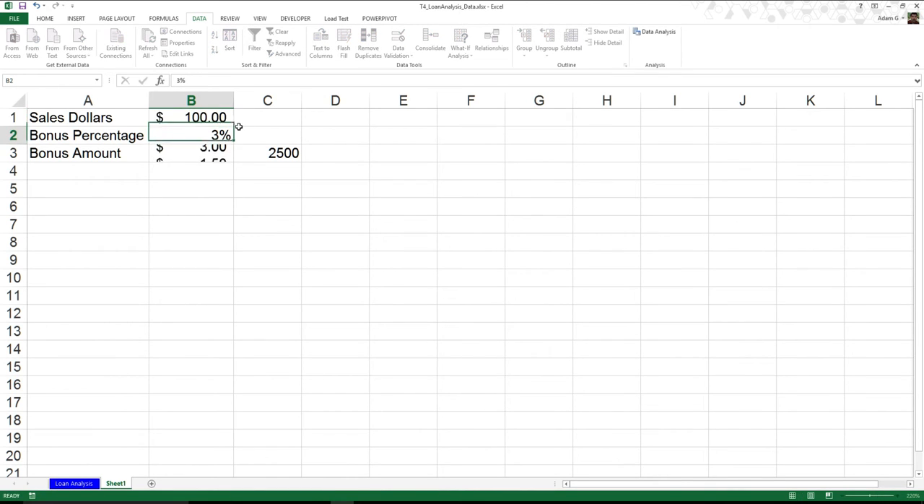
type("50000")
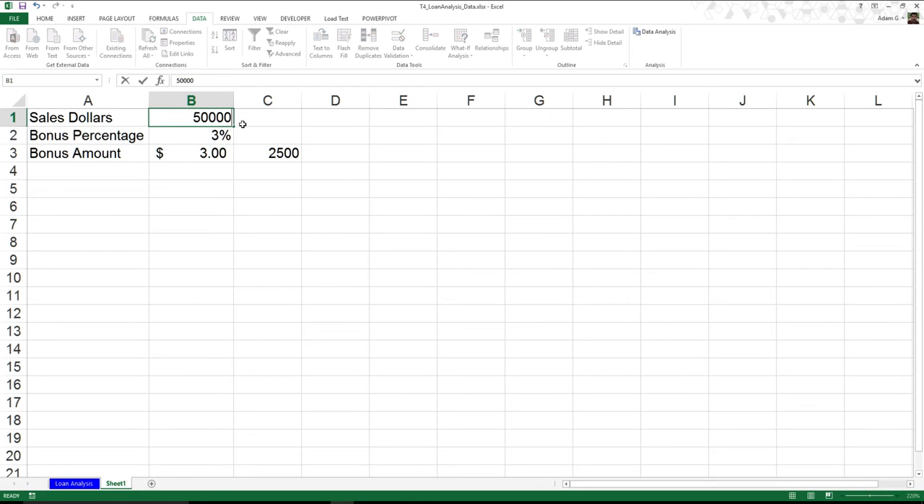
type("6000")
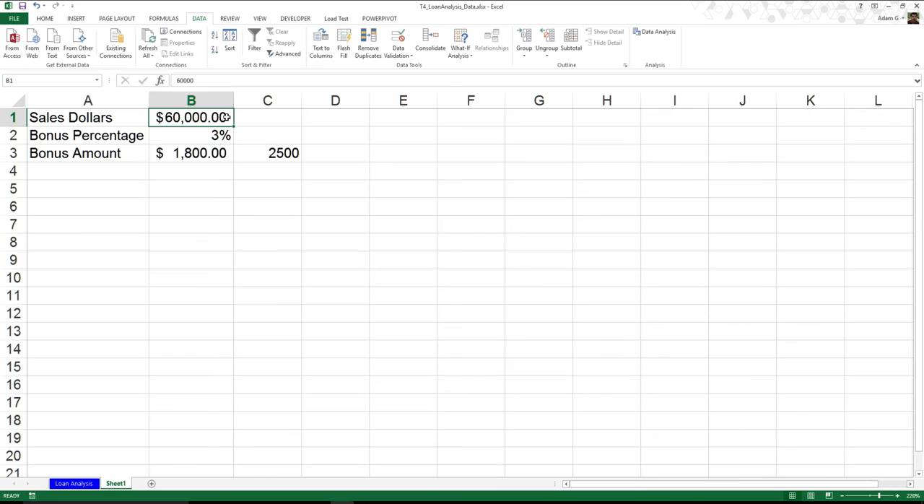
key("Delete")
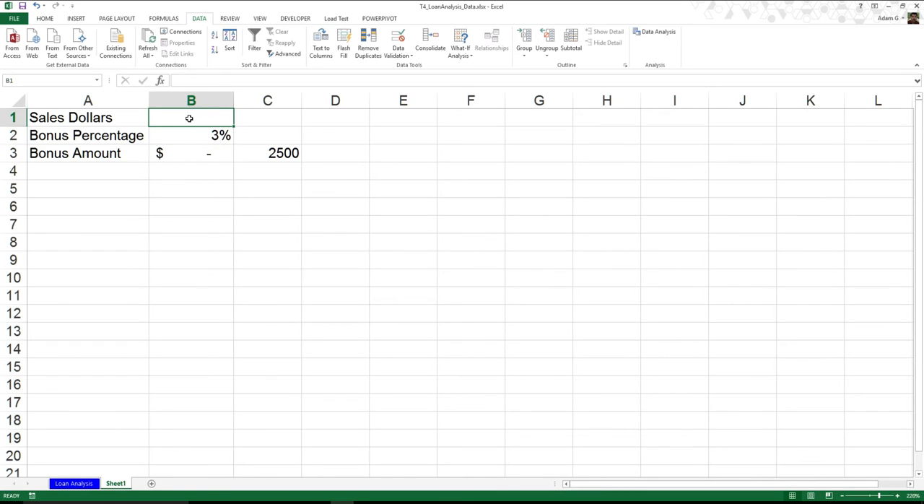
mouse_move(190, 121)
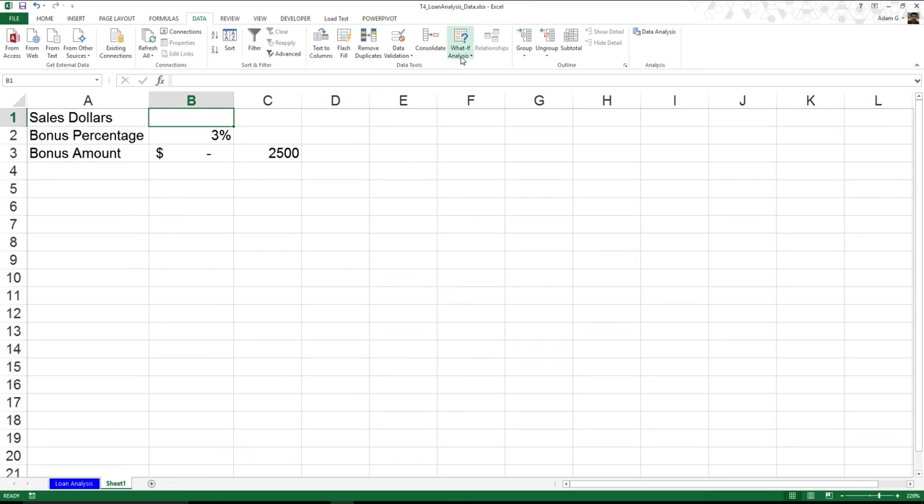
mouse_move(462, 58)
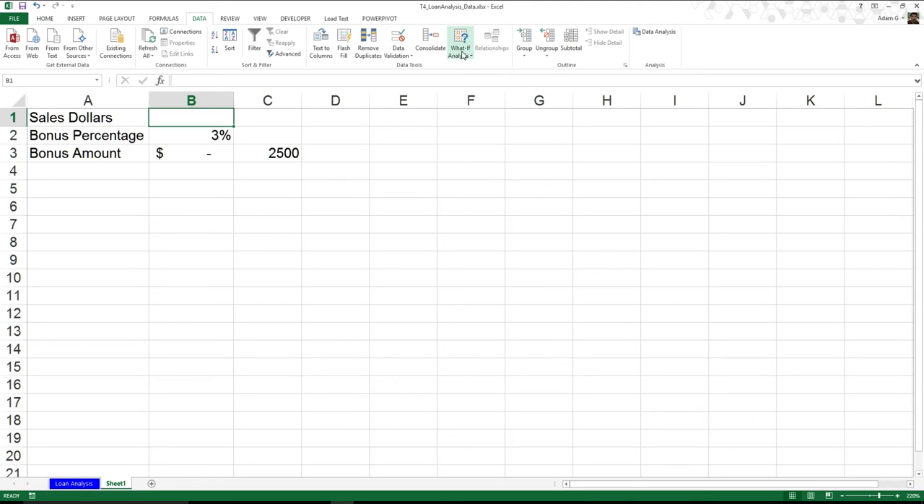
mouse_move(460, 48)
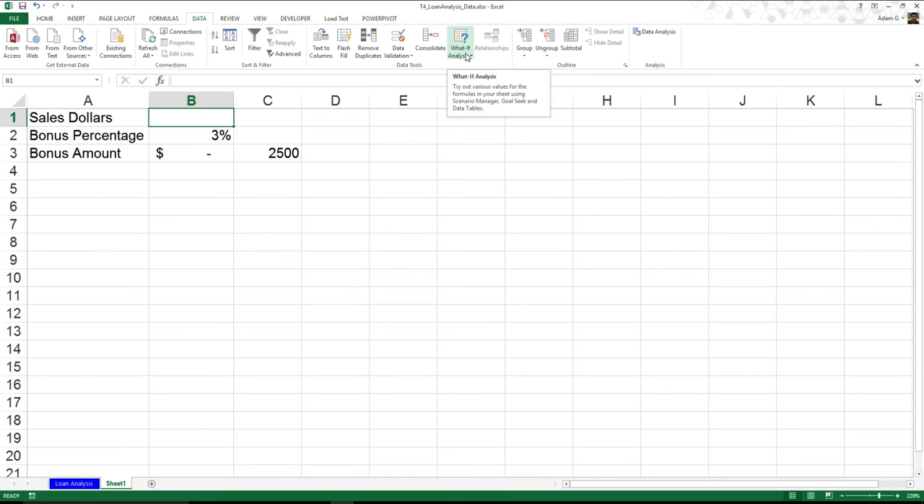
Launch Goal Seek from the What-If Analysis menu
left_click(460, 44)
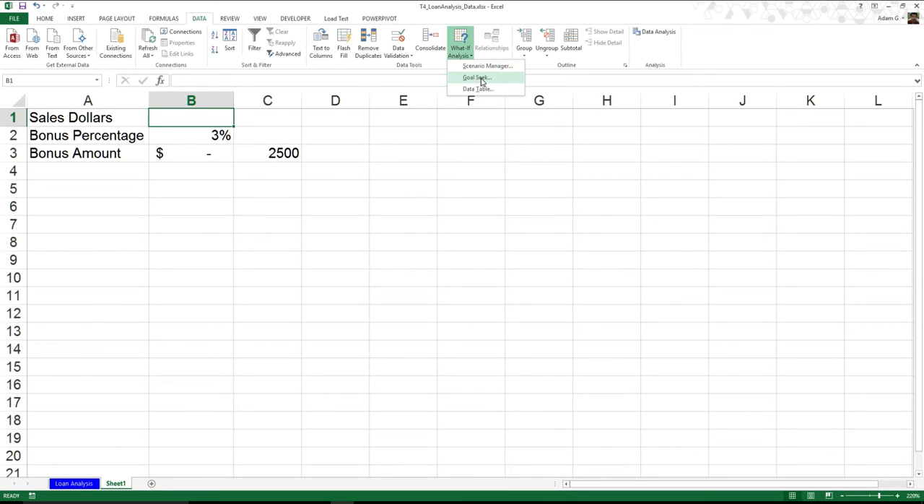
left_click(475, 77)
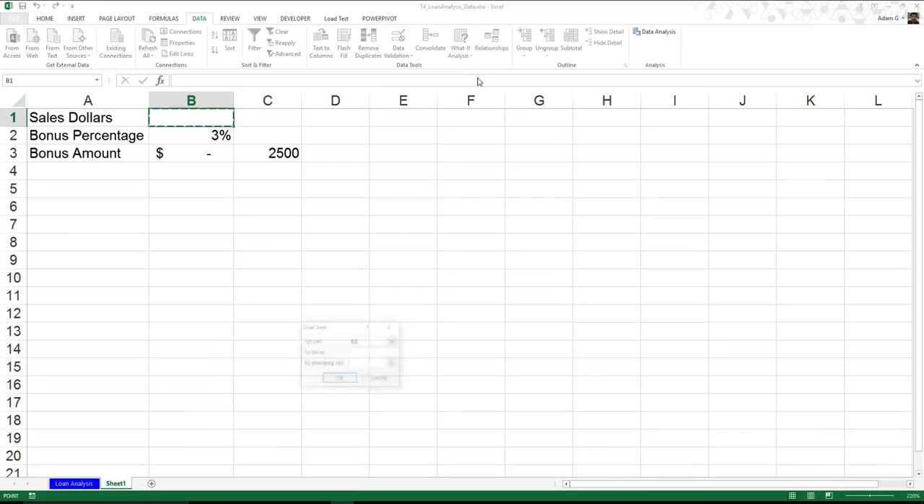
Move the Goal Seek dialog and set cell B3 to reach 2500 by changing B1
left_click_drag(350, 327, 362, 163)
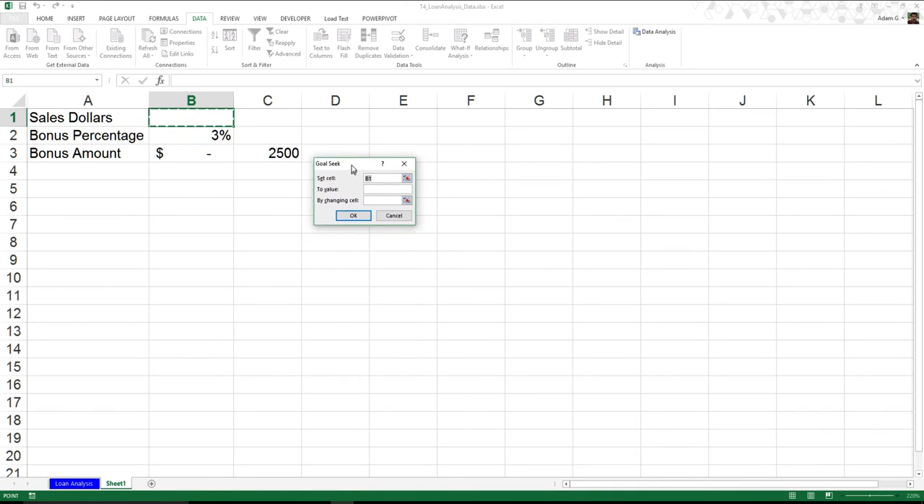
left_click_drag(354, 163, 347, 118)
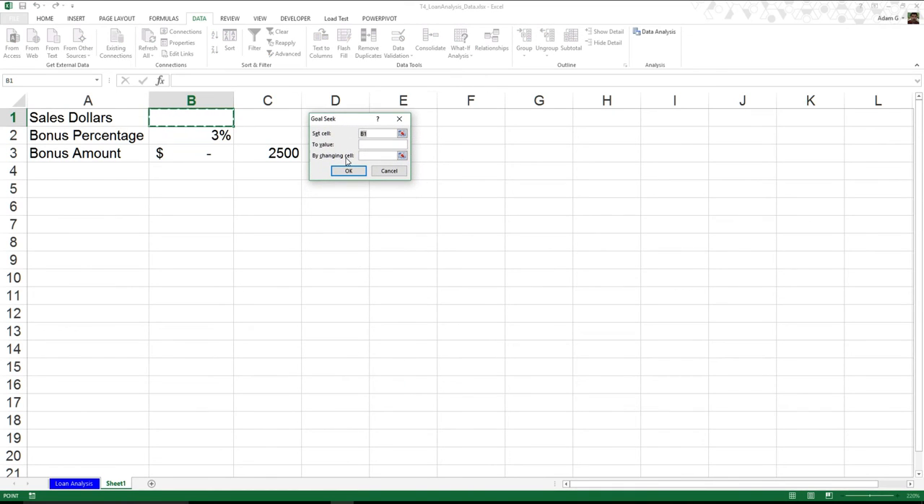
mouse_move(332, 137)
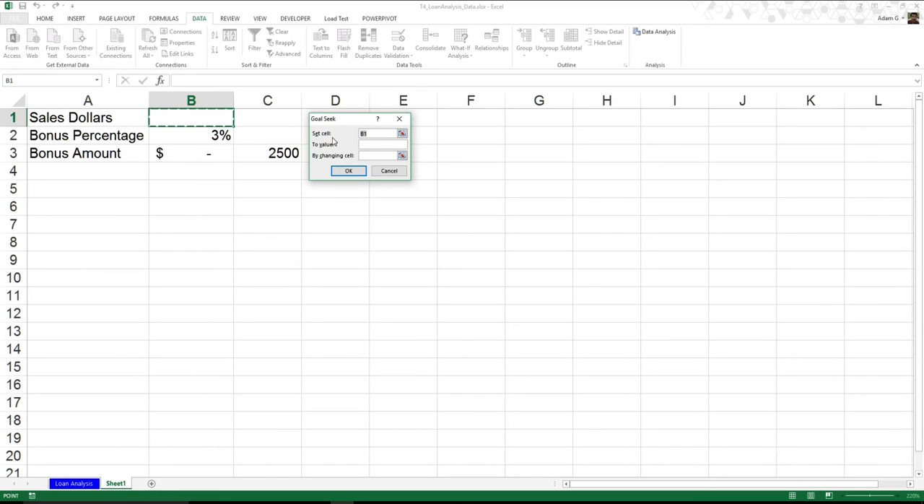
left_click(375, 133)
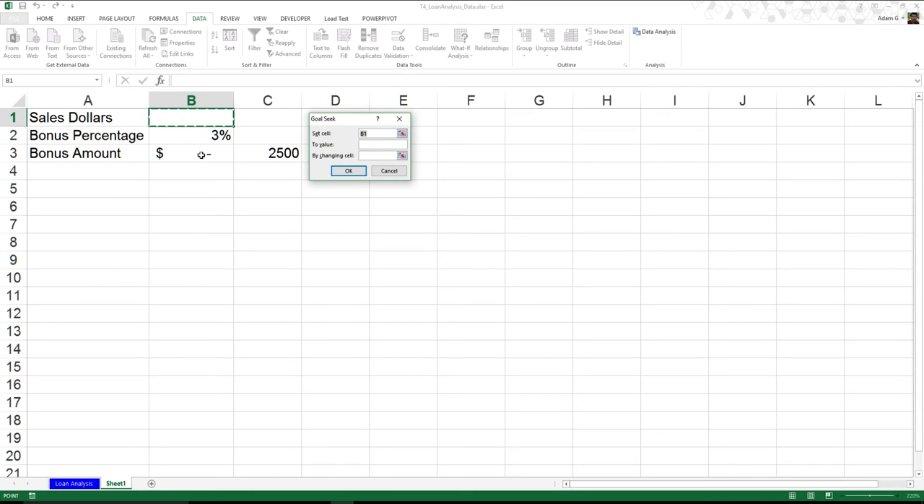
left_click(191, 152)
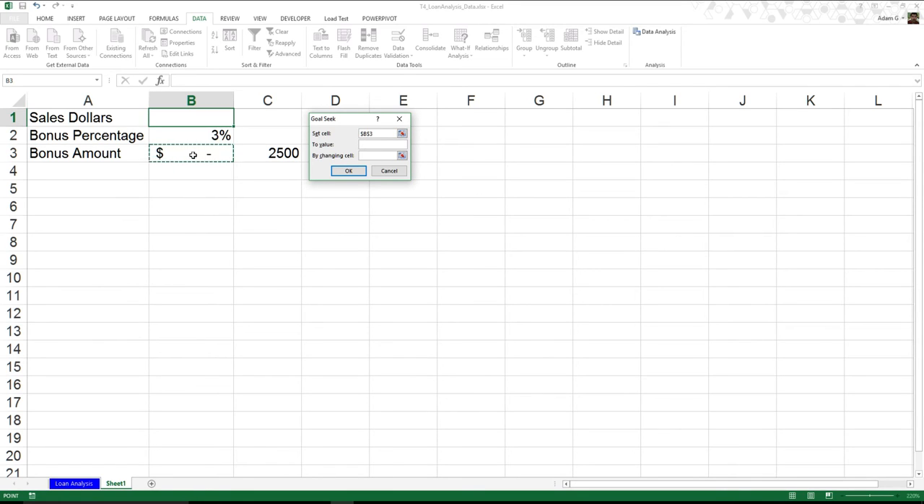
left_click(376, 133)
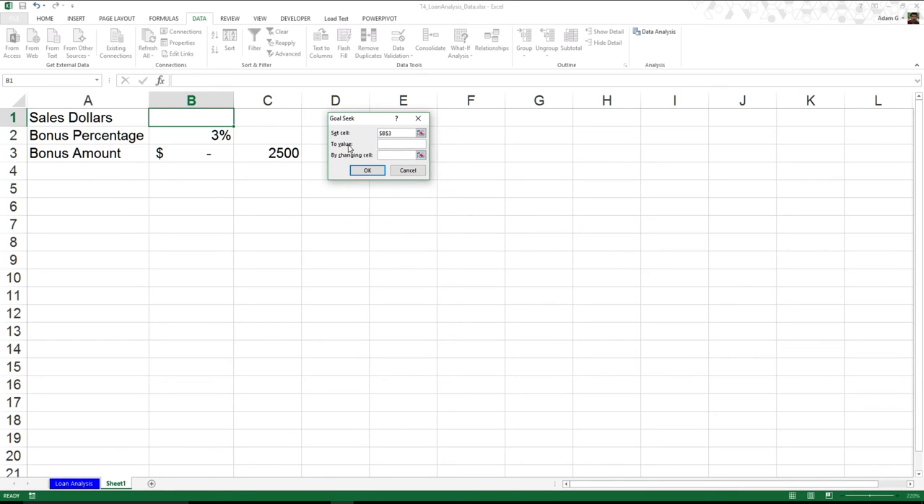
type("2500")
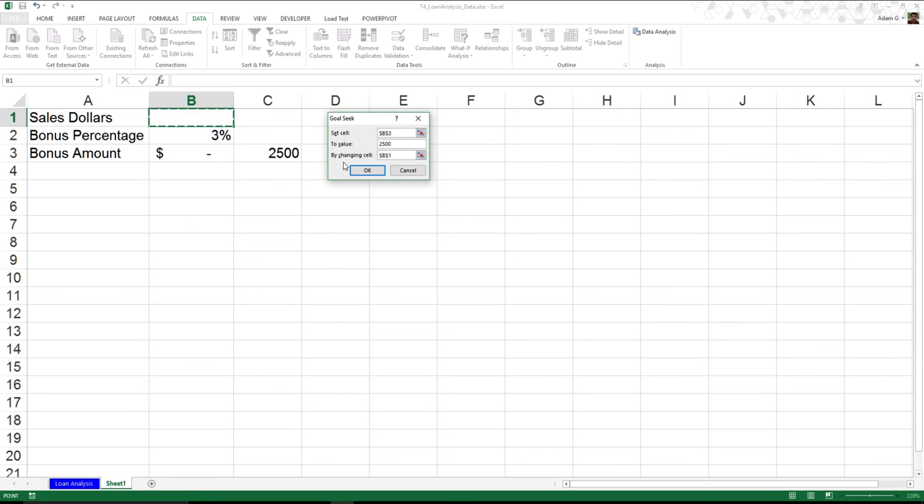
Run Goal Seek, finding Sales Dollars of $83,333.33 for a $2,500.00 bonus
left_click(366, 169)
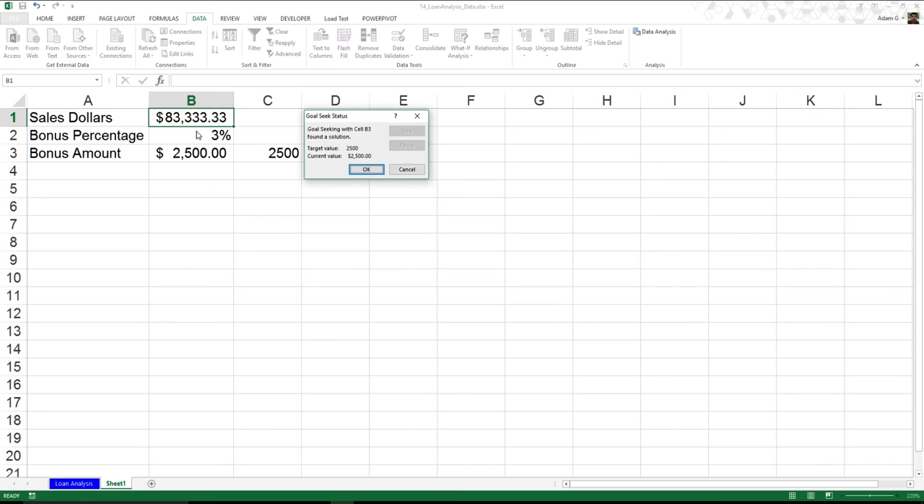
mouse_move(224, 126)
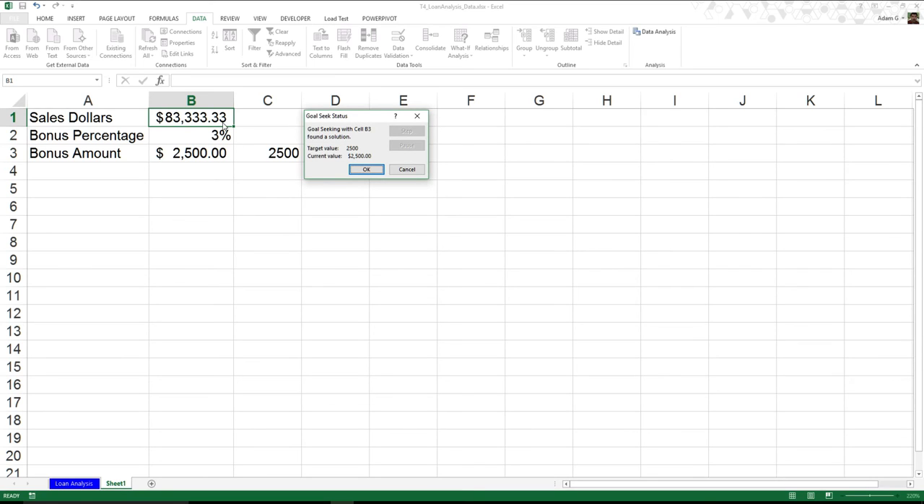
mouse_move(227, 155)
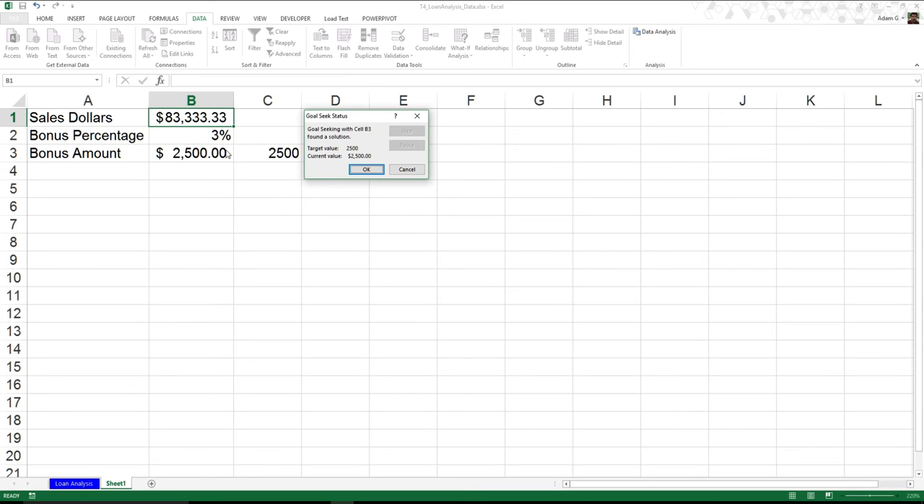
mouse_move(168, 125)
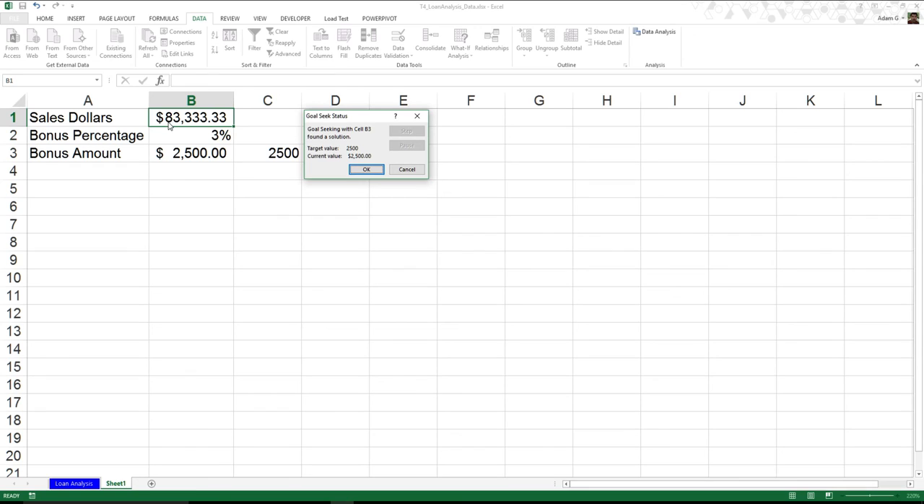
mouse_move(179, 125)
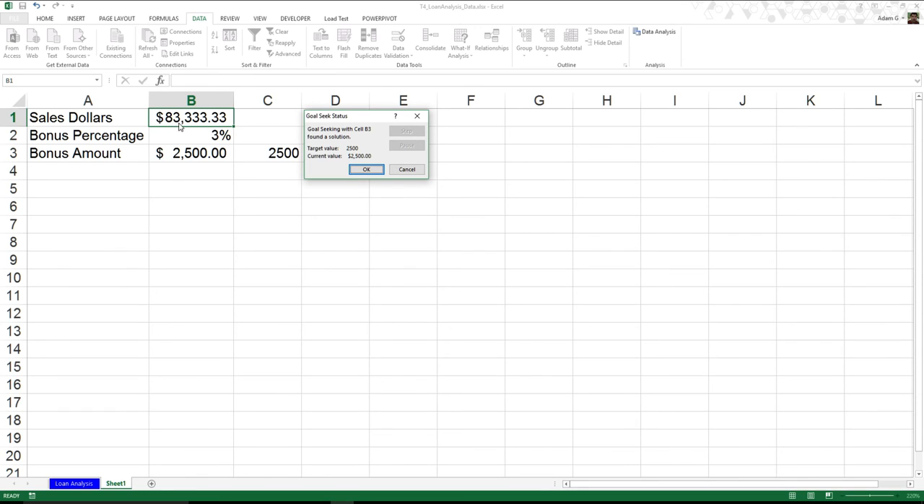
mouse_move(176, 128)
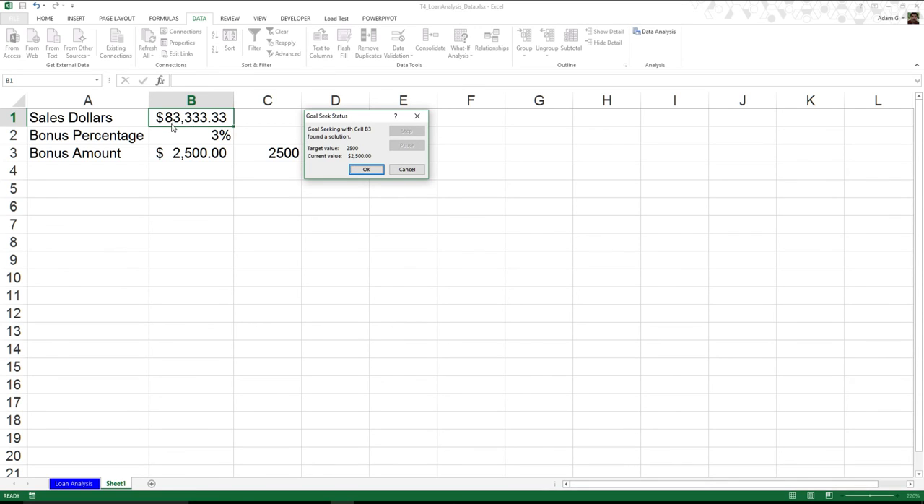
mouse_move(212, 128)
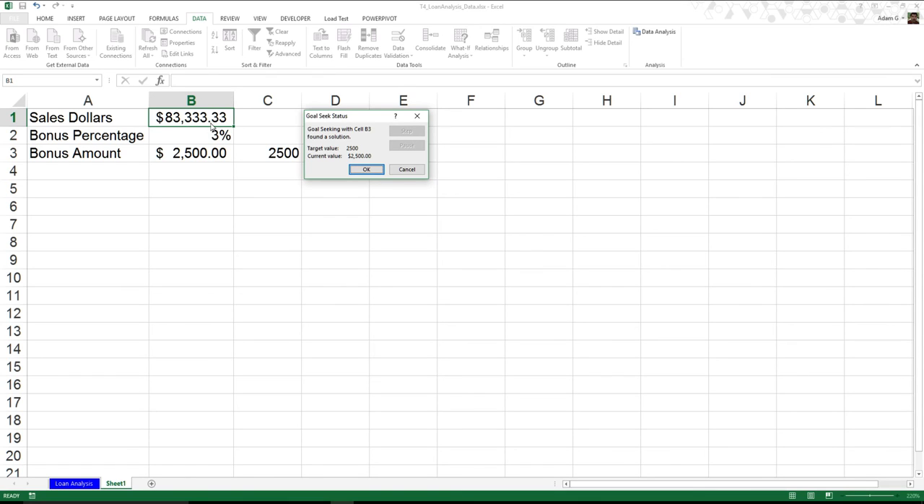
mouse_move(228, 139)
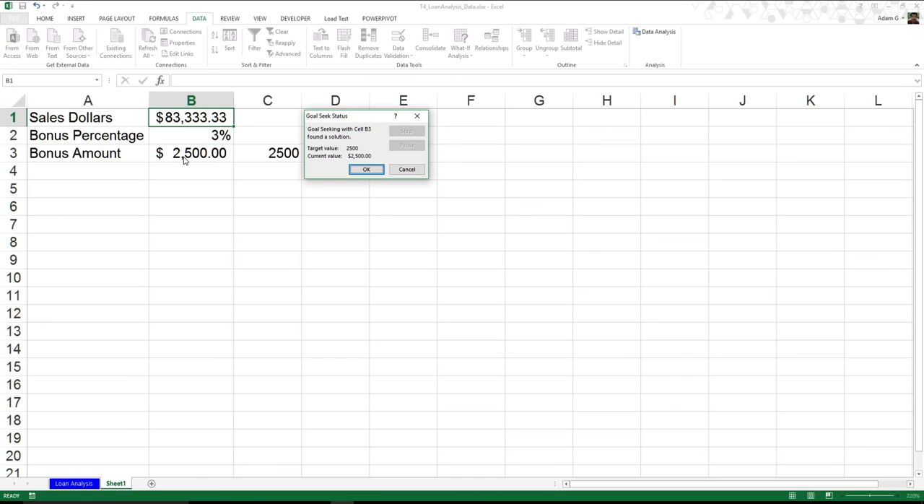
mouse_move(189, 160)
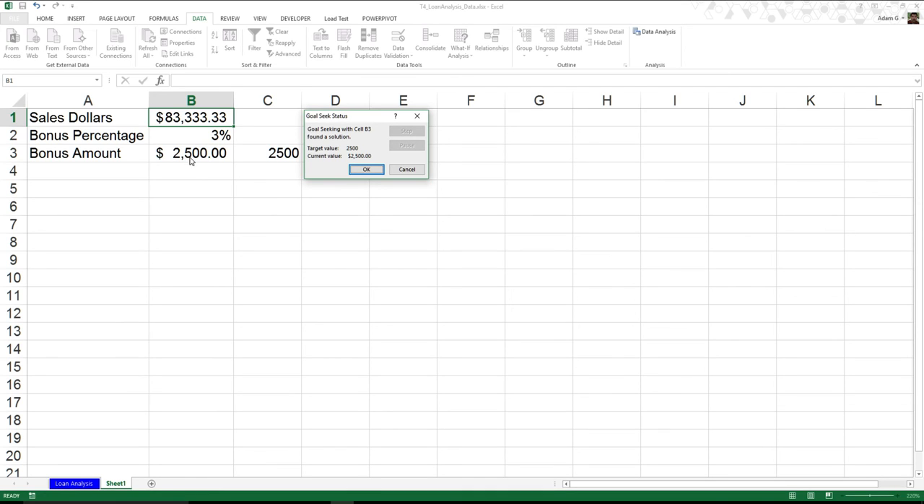
Cancel the Goal Seek result and set the Bonus Percentage in B2 to 1%
left_click(406, 169)
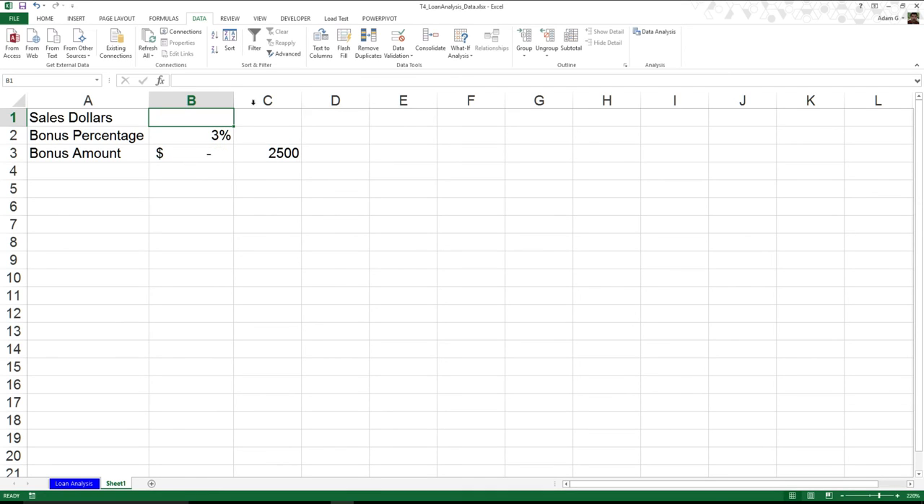
type("5%")
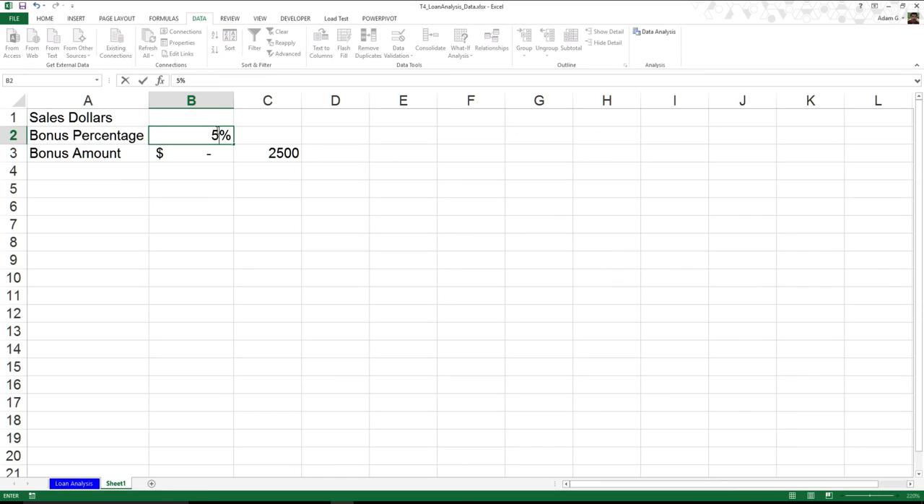
type("1")
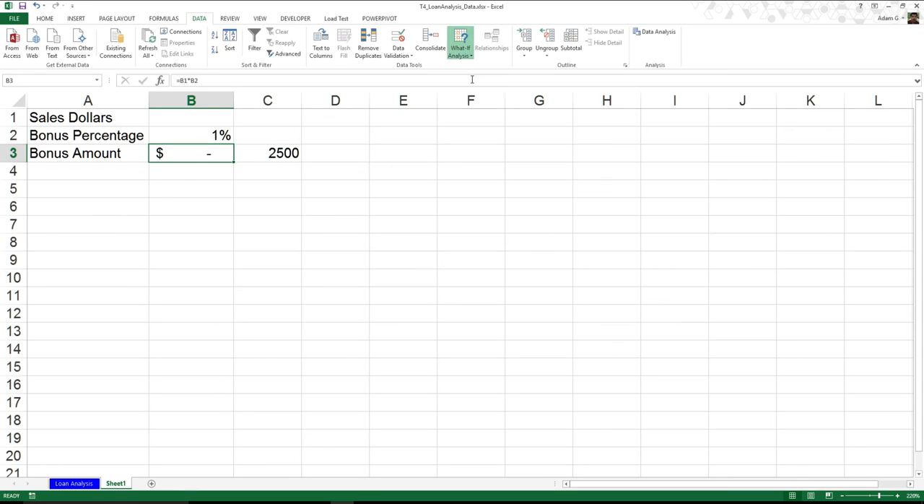
Rerun Goal Seek at 1%, setting B3 to 2500 by changing B1
left_click(459, 44)
type("2500")
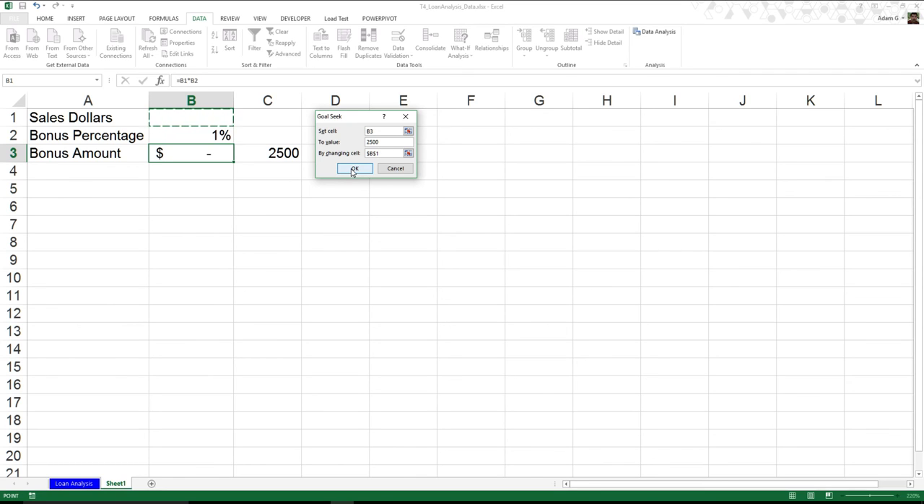
left_click(353, 168)
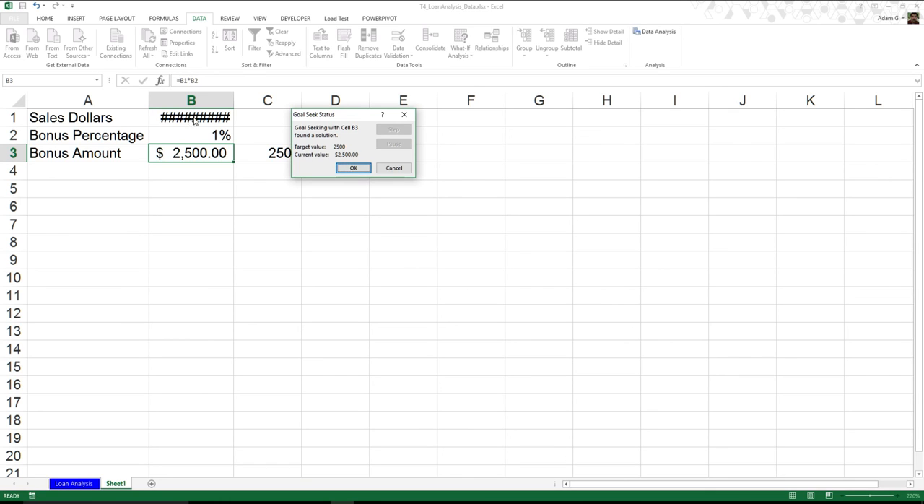
Keep the solved value and widen column B to reveal $250,000.00
left_click(353, 167)
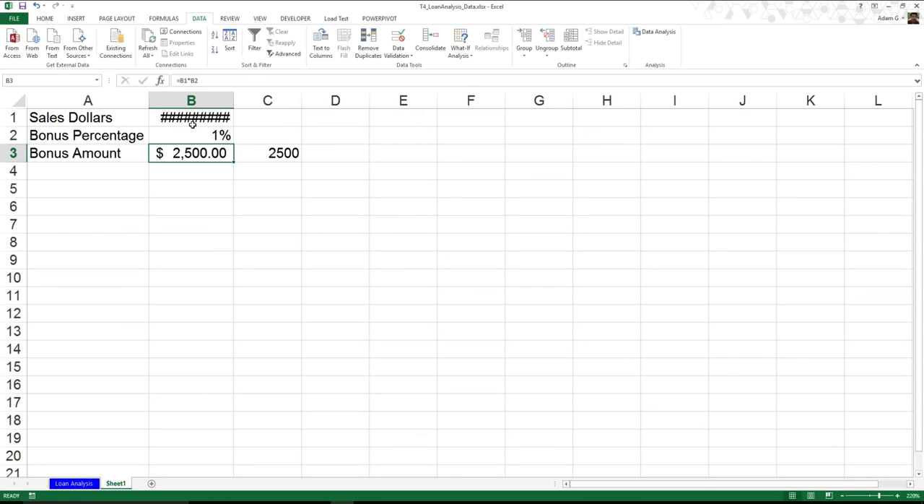
left_click(190, 101)
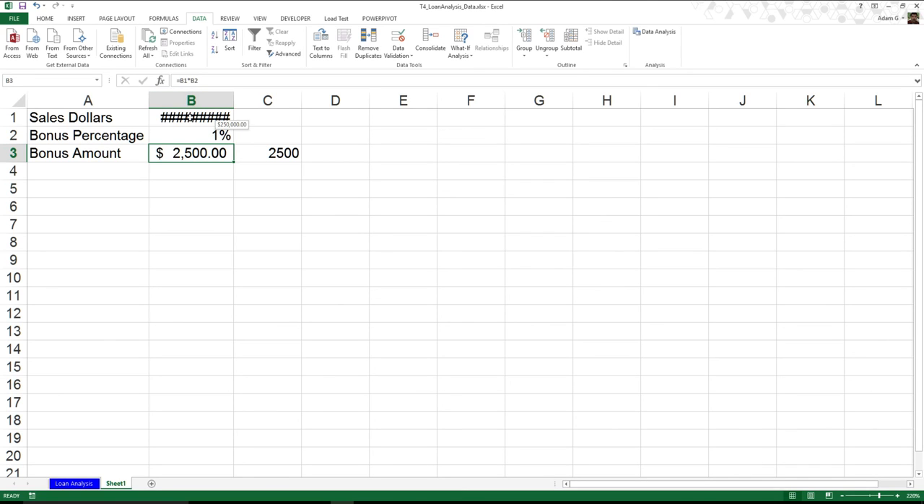
mouse_move(233, 99)
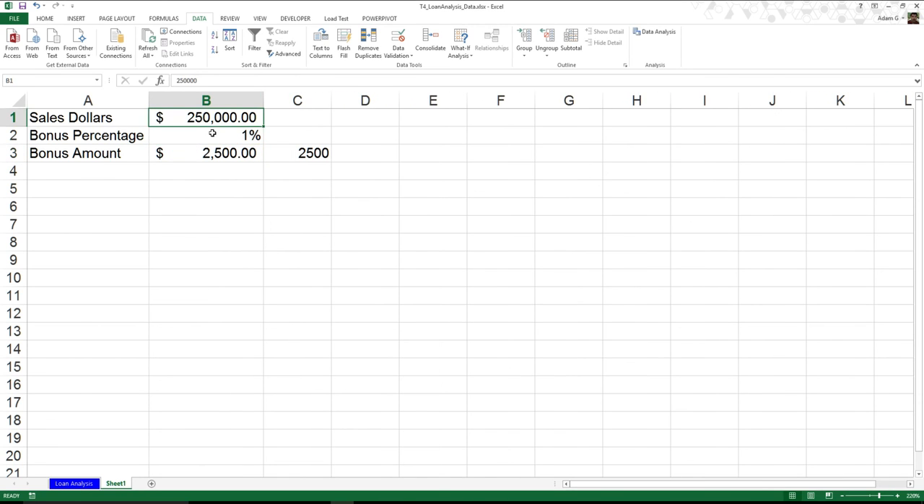
mouse_move(211, 128)
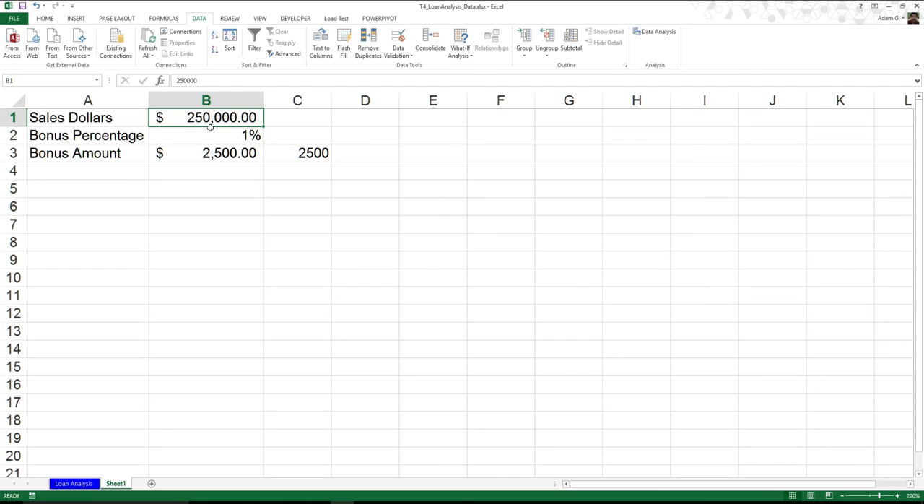
mouse_move(212, 130)
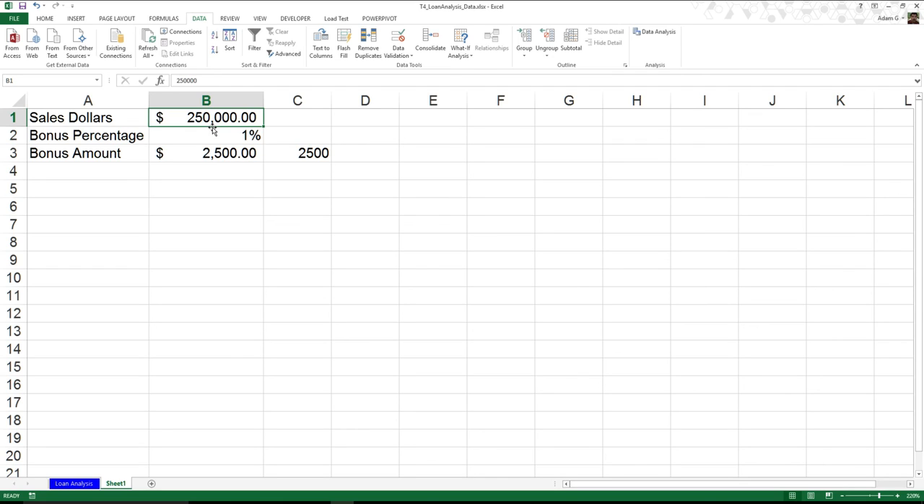
mouse_move(211, 134)
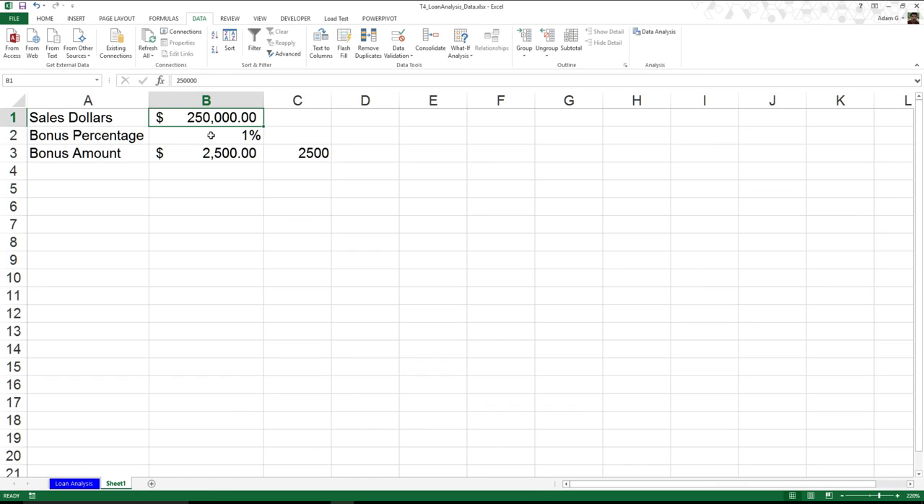